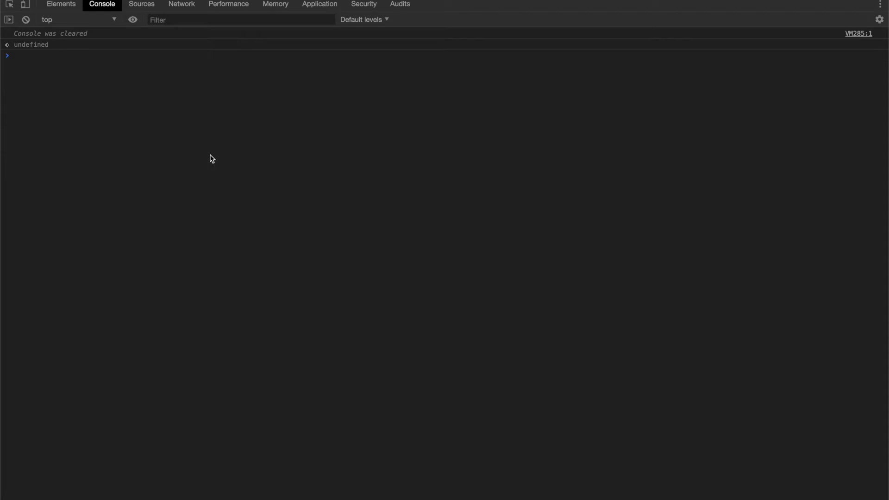
mouse_move(203, 157)
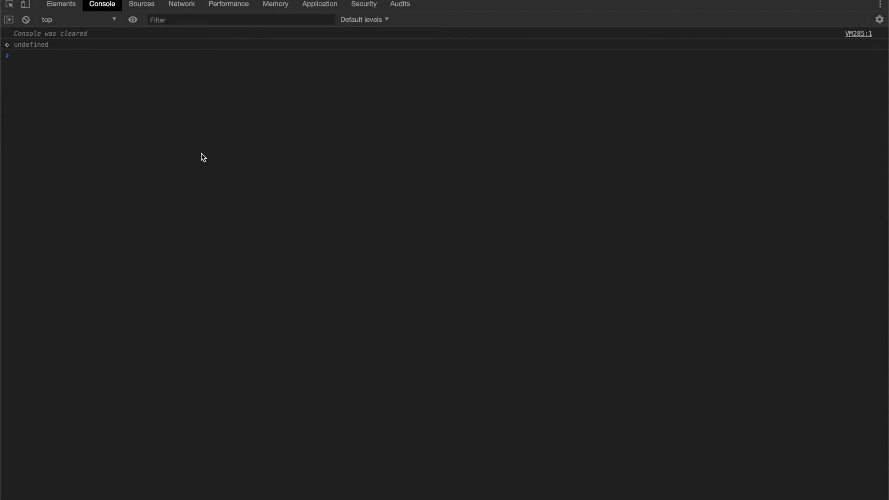
Step: Draft "class ChildClass extends ParentClass {}" at the console prompt without running it
left_click(14, 55)
type("class")
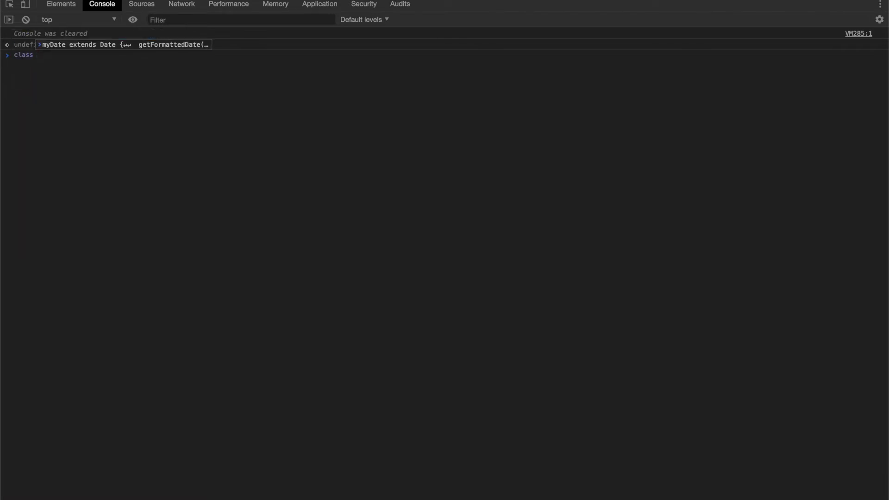
type(" ChildClass e")
key("Return")
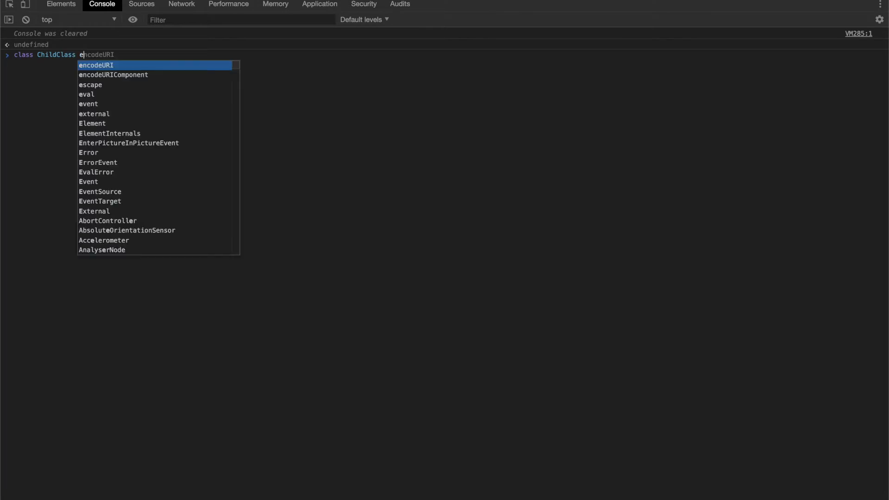
type("xtends Parent")
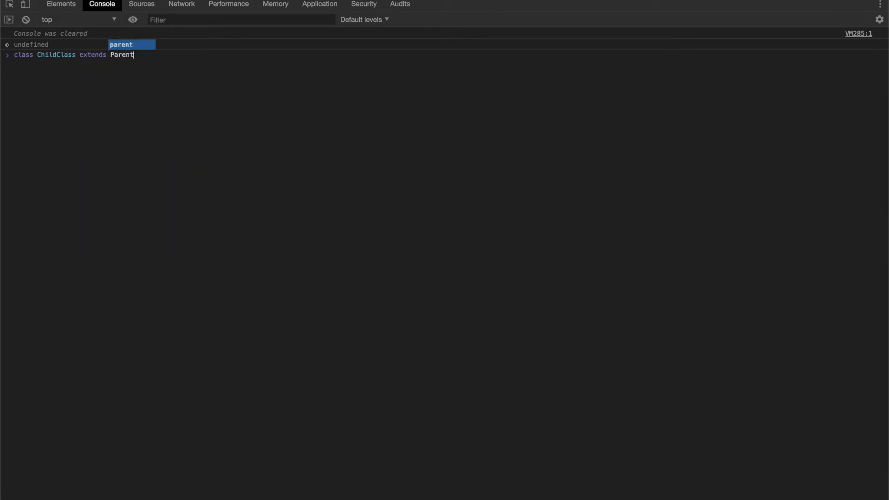
type("Class {}")
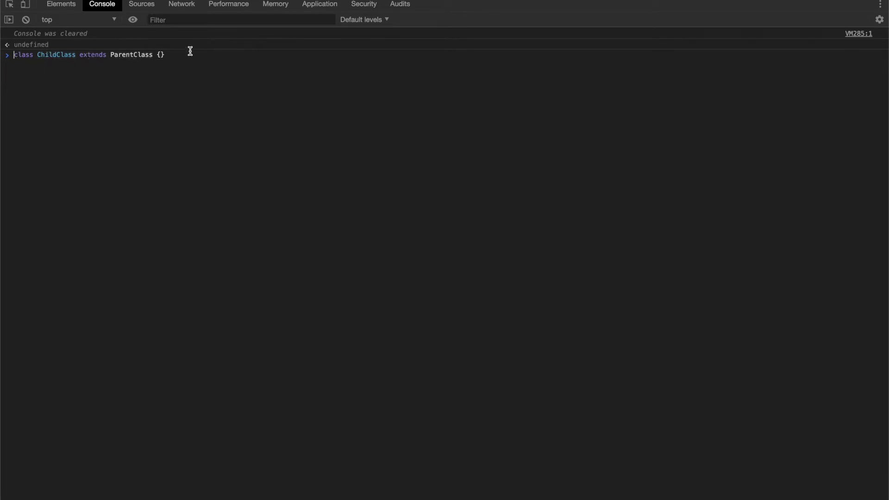
mouse_move(193, 56)
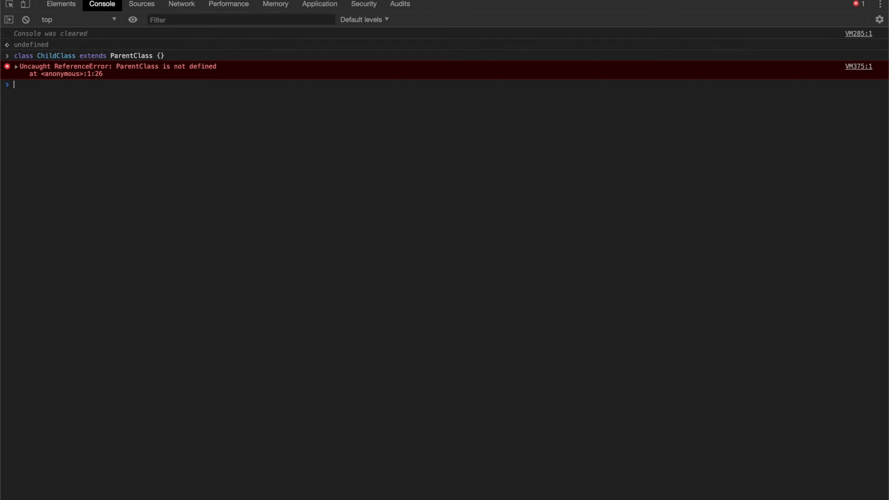
mouse_move(132, 50)
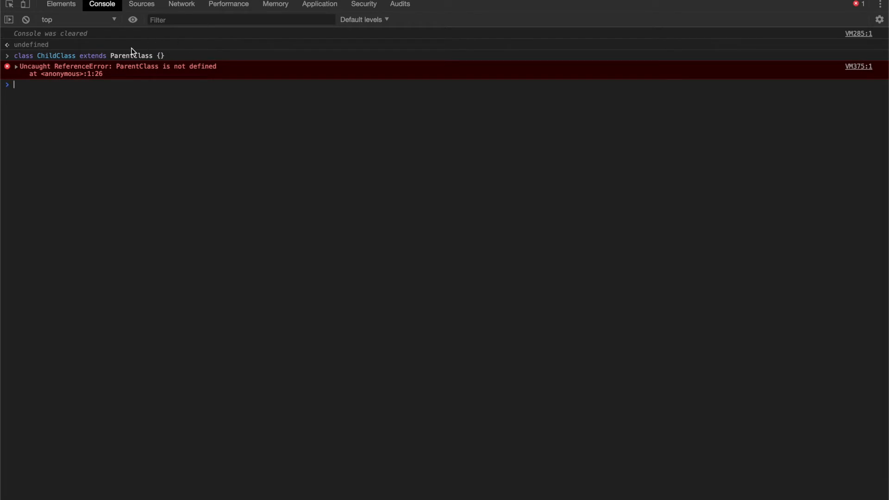
Step: Expand then collapse the "ParentClass is not defined" error's stack trace
left_click(17, 67)
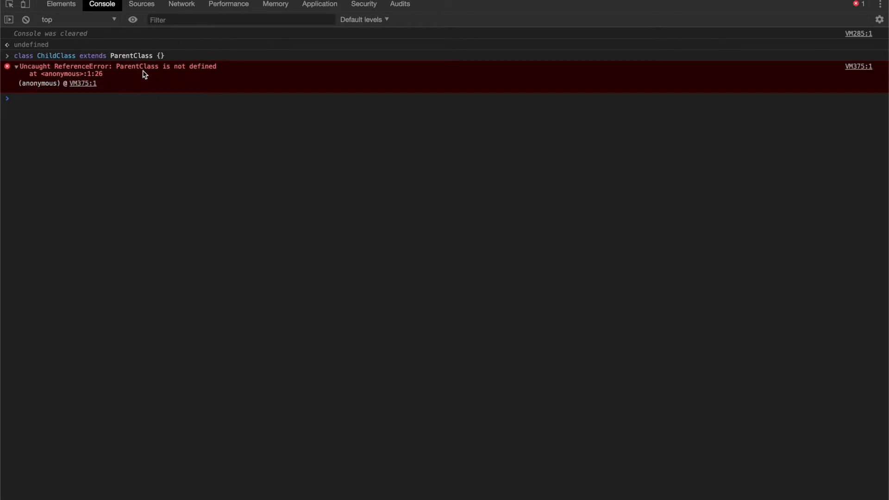
left_click(17, 66)
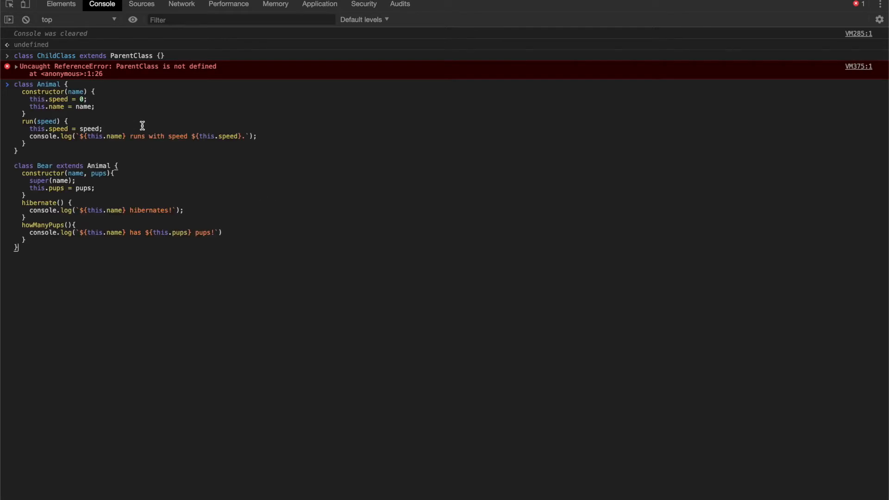
mouse_move(76, 249)
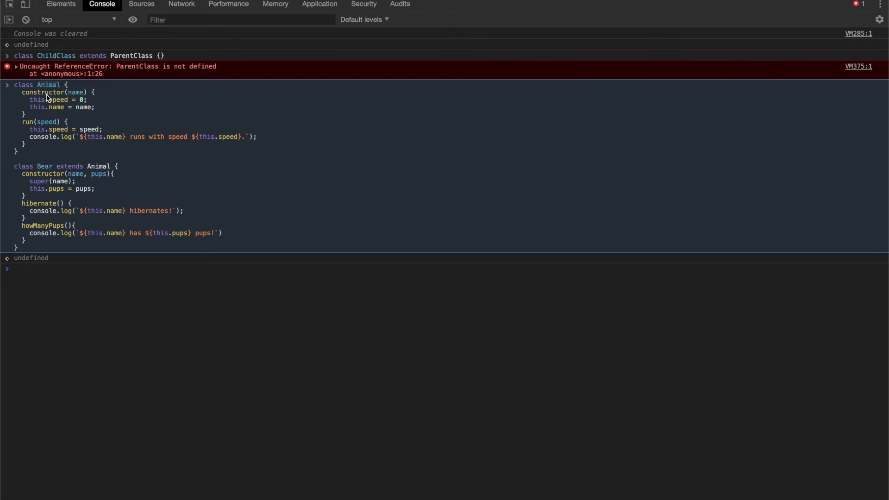
mouse_move(82, 97)
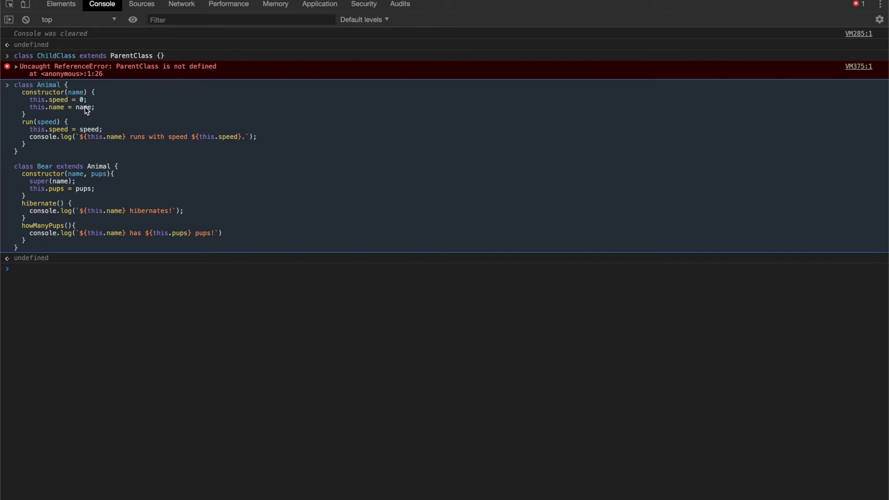
mouse_move(48, 125)
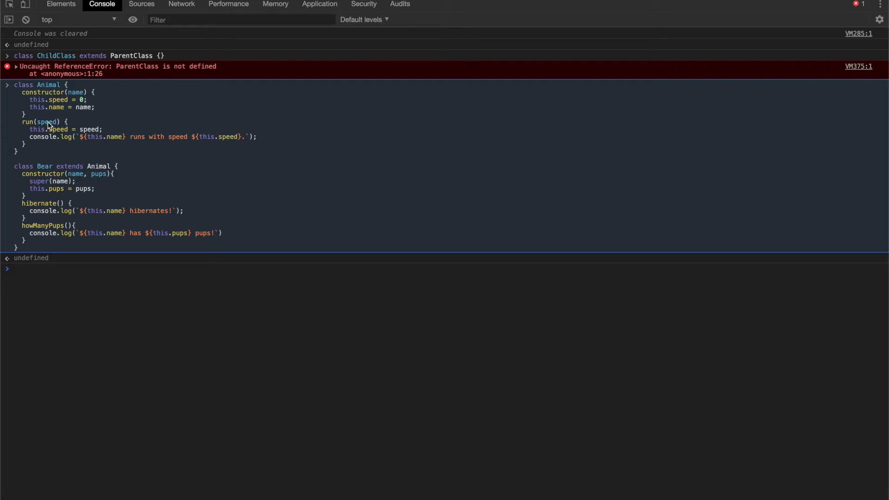
mouse_move(36, 130)
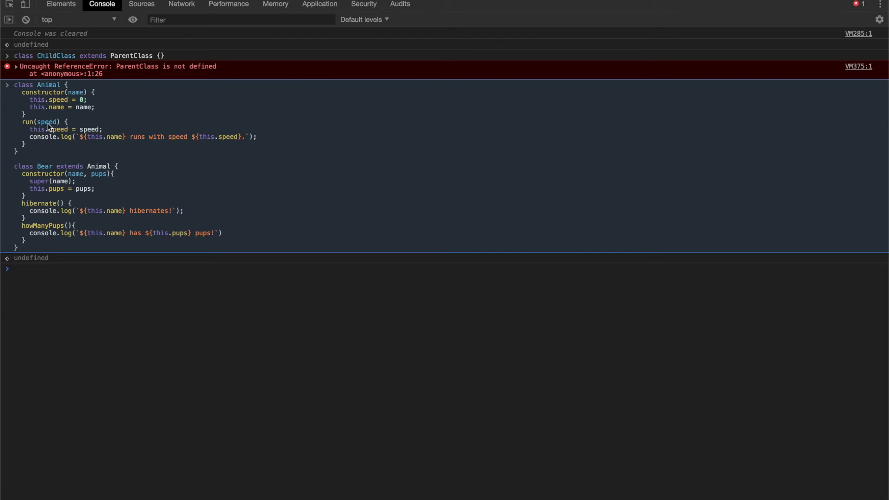
mouse_move(95, 133)
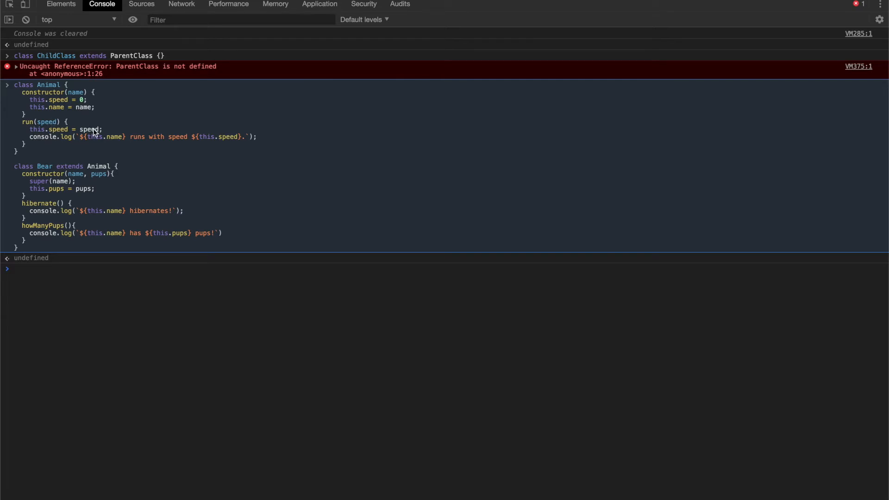
mouse_move(89, 140)
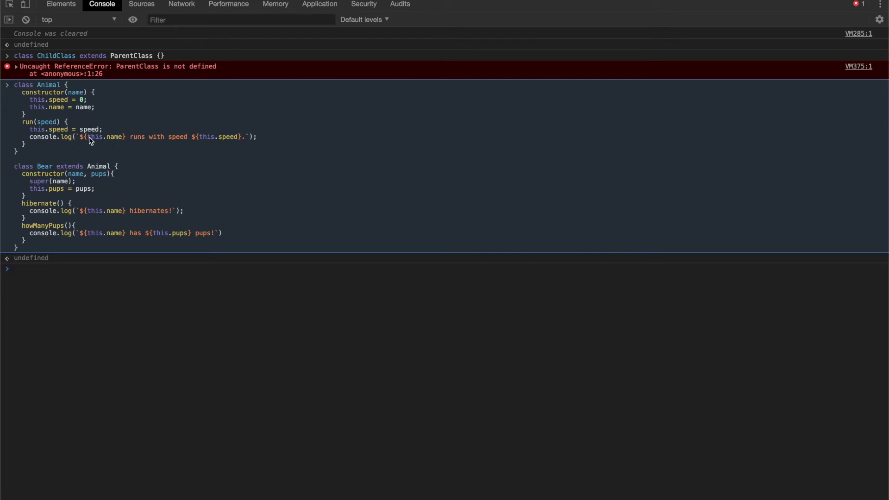
mouse_move(57, 152)
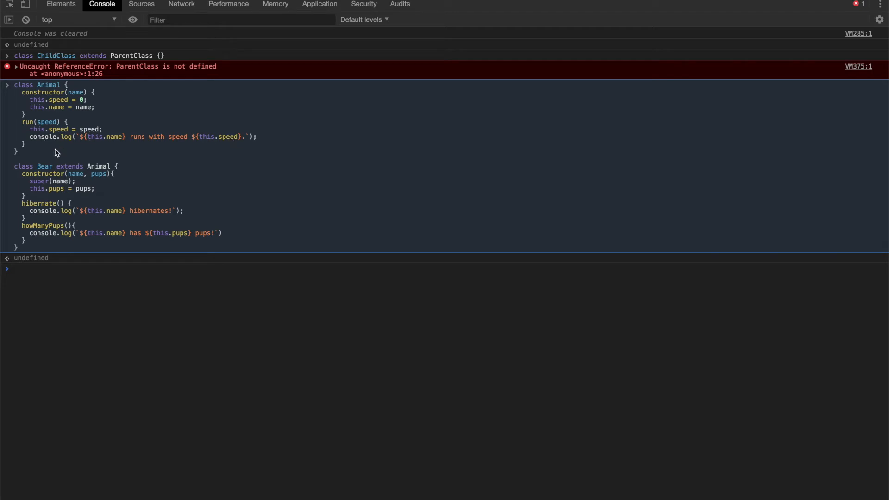
mouse_move(61, 123)
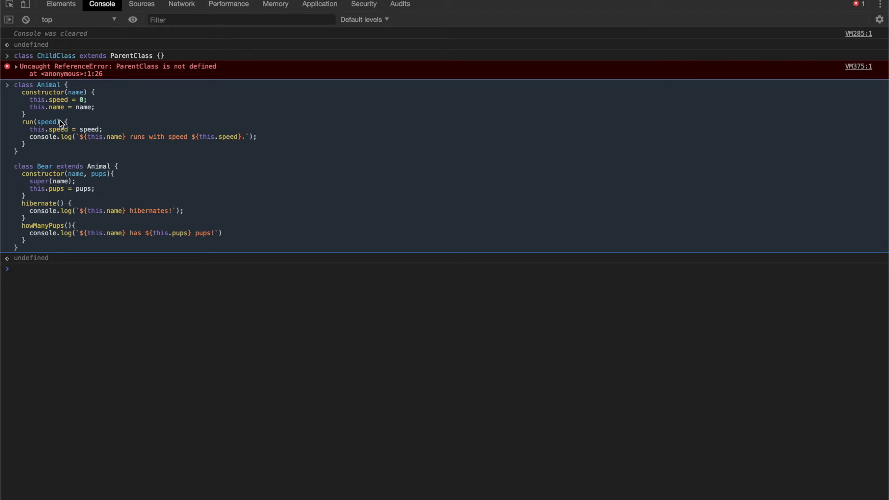
mouse_move(41, 178)
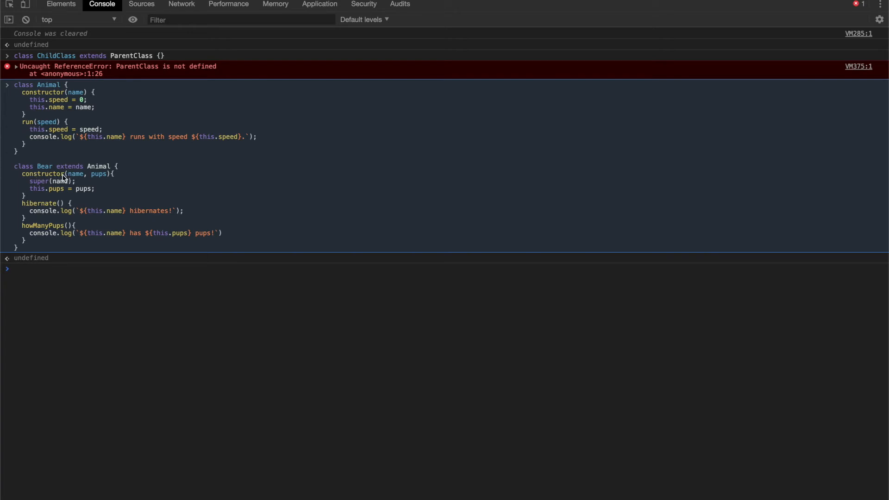
mouse_move(44, 178)
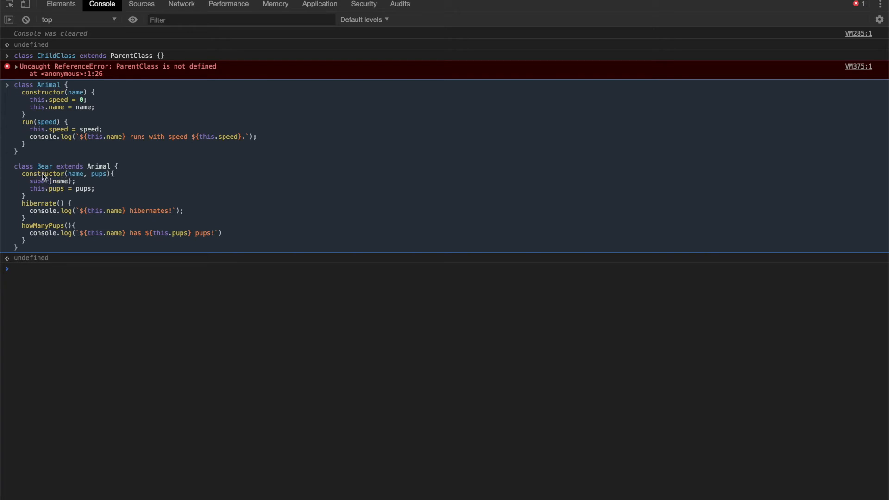
mouse_move(78, 182)
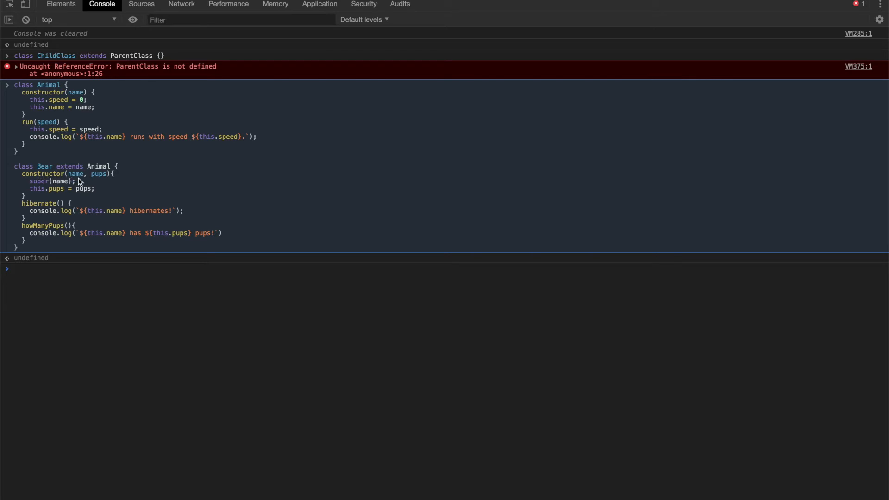
mouse_move(100, 180)
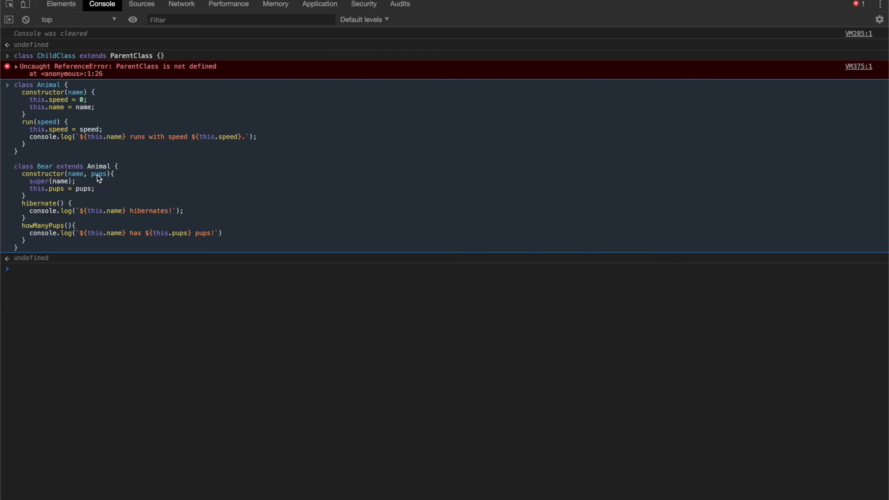
mouse_move(57, 212)
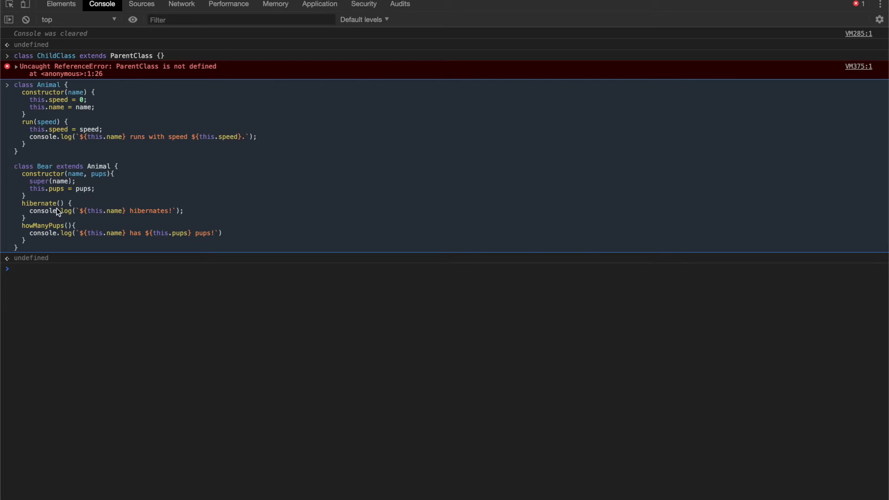
mouse_move(71, 211)
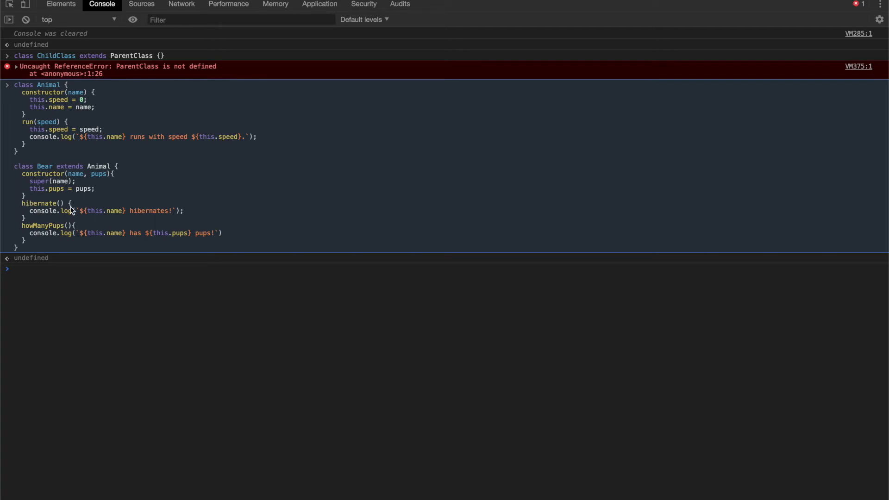
mouse_move(54, 233)
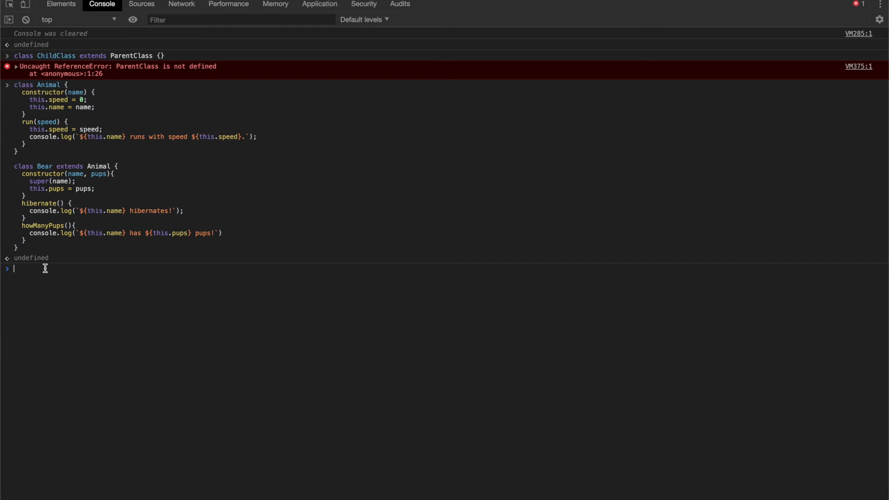
Step: Declare let bear = new Bear("Winnie", 5); in the console
type("let bear =")
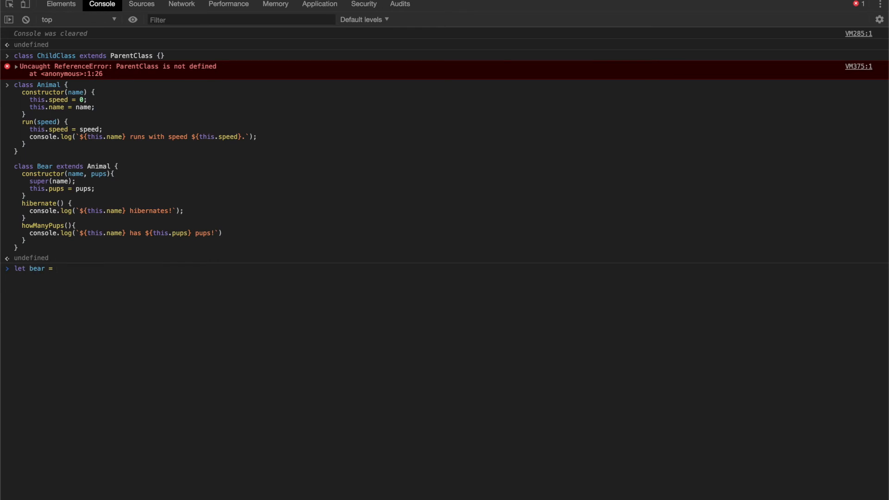
type("new Bear()")
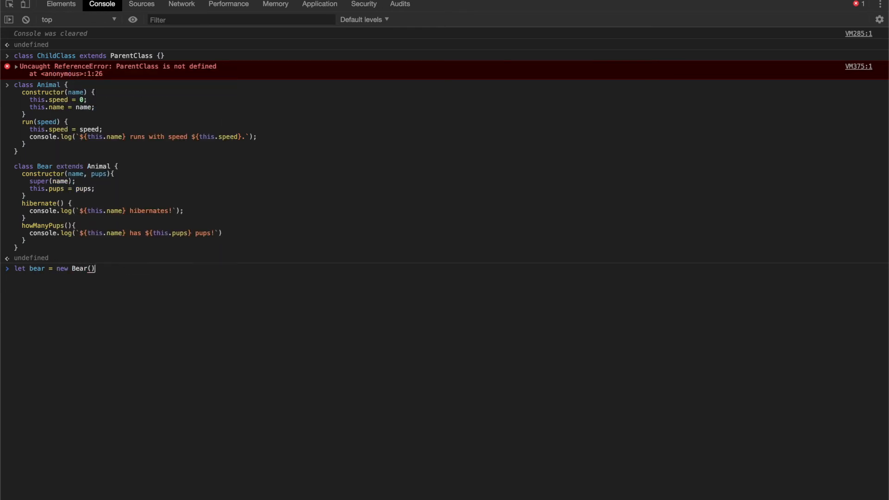
type(";")
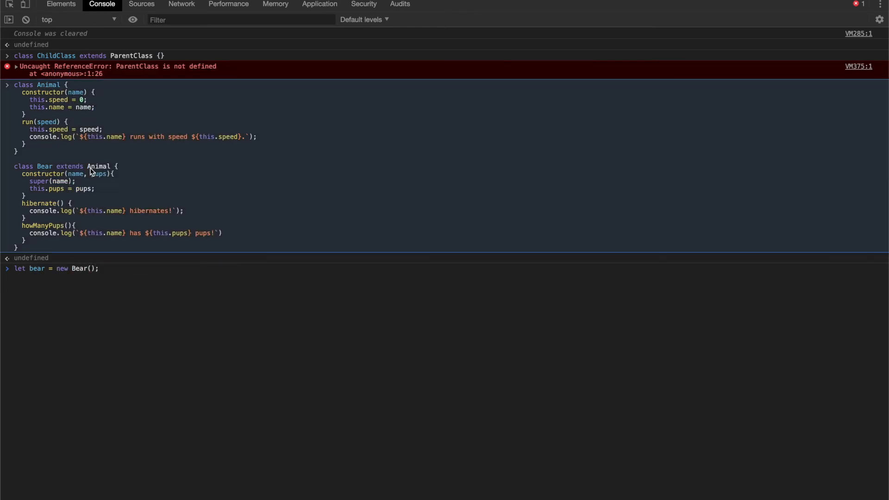
mouse_move(80, 179)
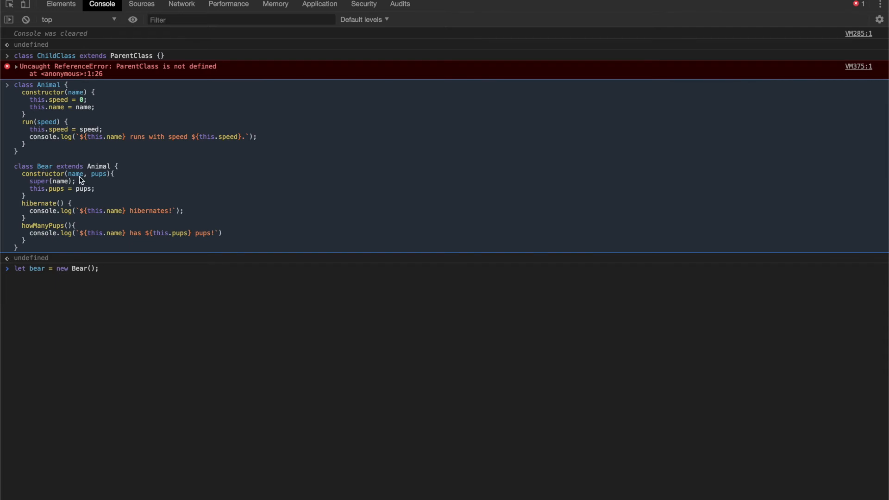
mouse_move(92, 182)
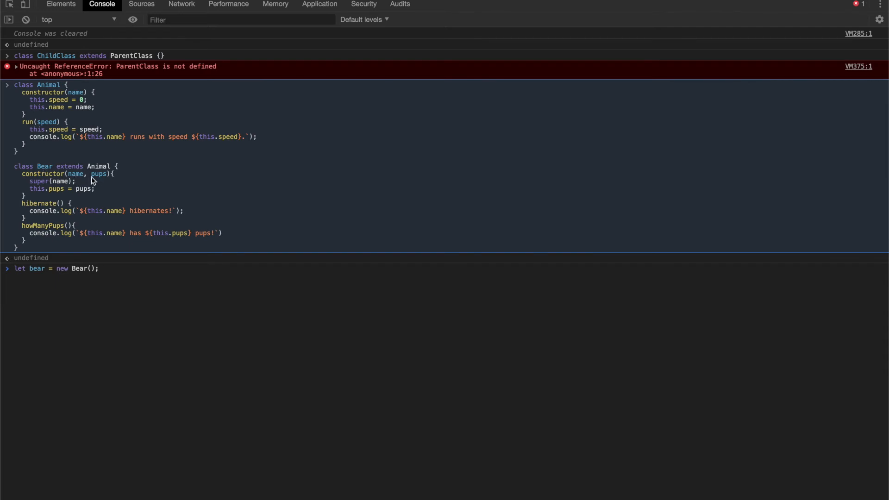
type("\"")
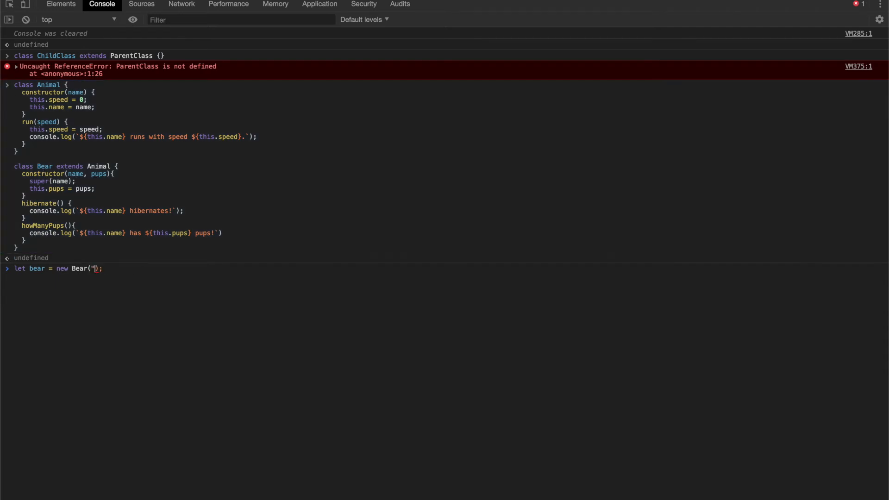
type("Winnie")
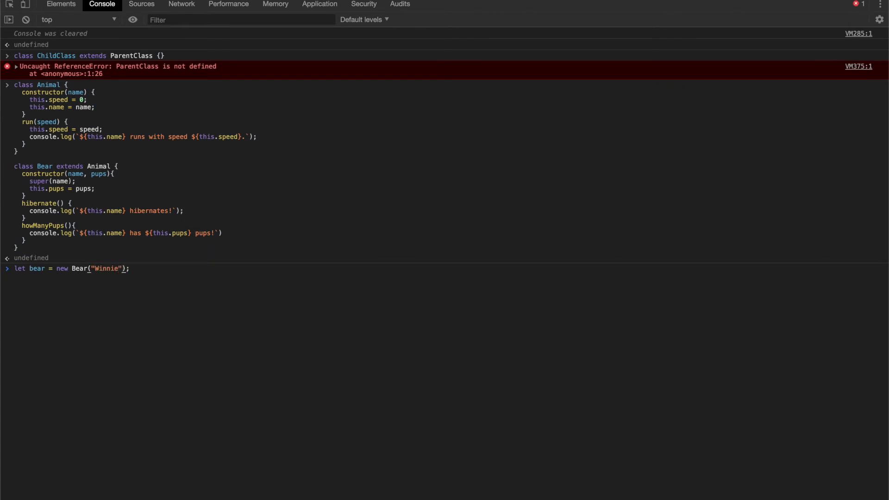
type(", 5")
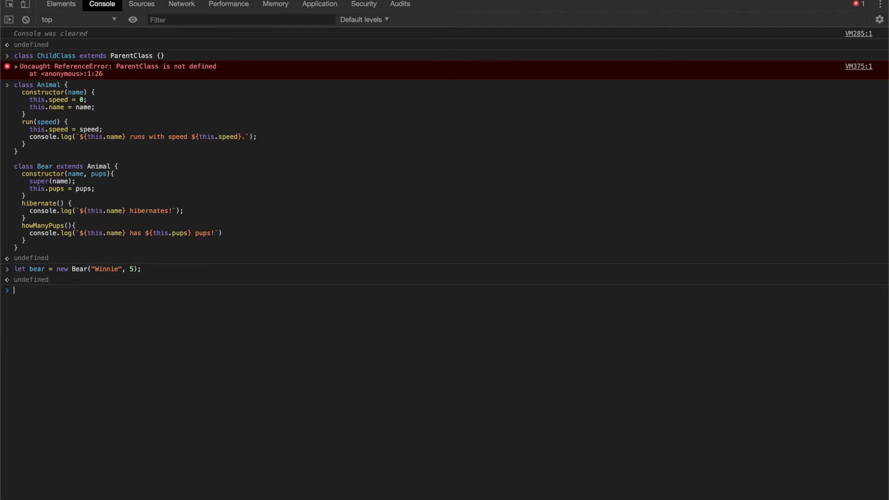
Step: Evaluate bear to inspect the instance showing speed 0, name Winnie, pups 5
type("bear")
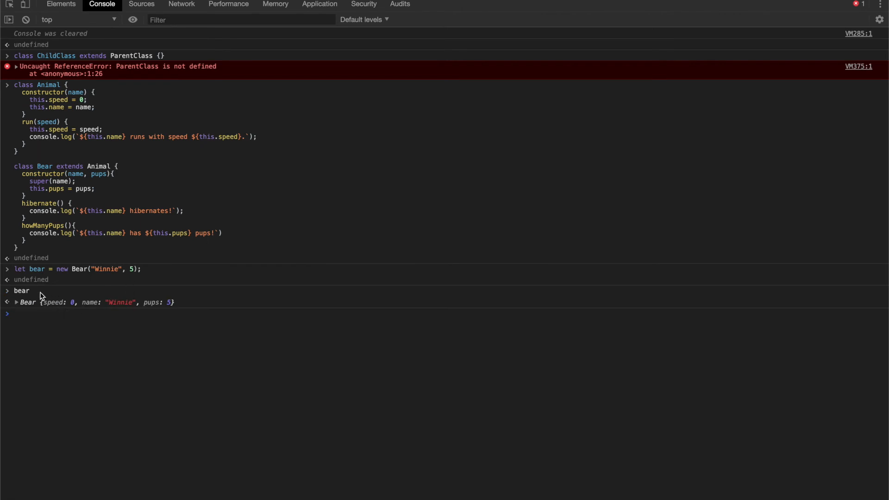
mouse_move(97, 307)
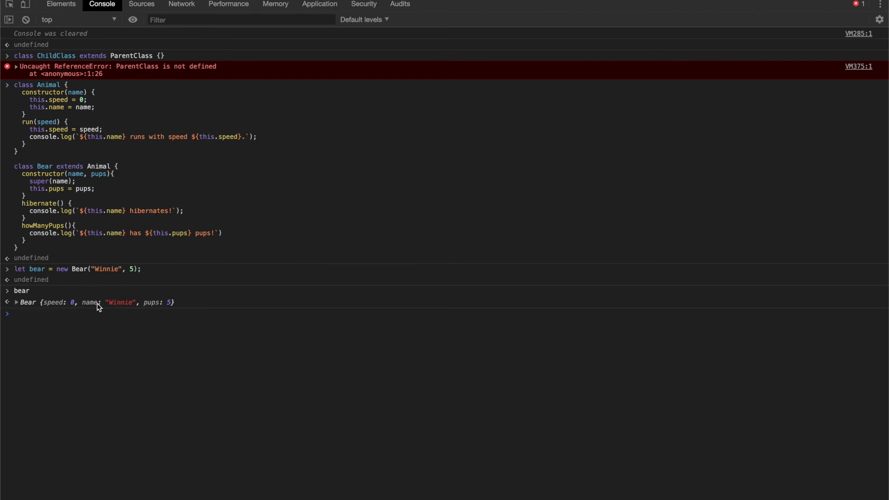
mouse_move(69, 299)
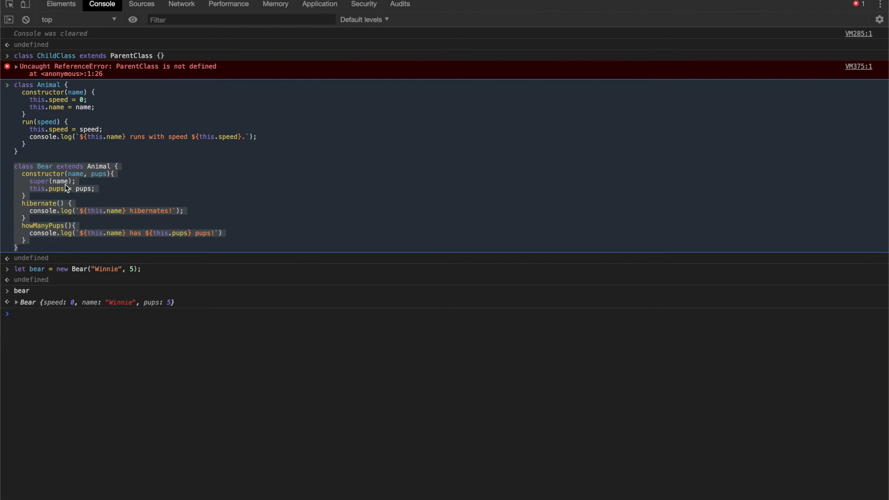
mouse_move(61, 196)
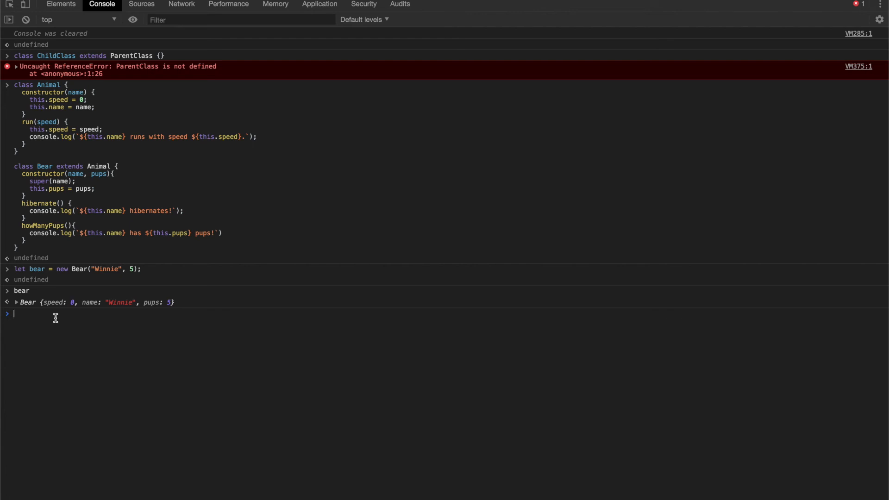
mouse_move(96, 208)
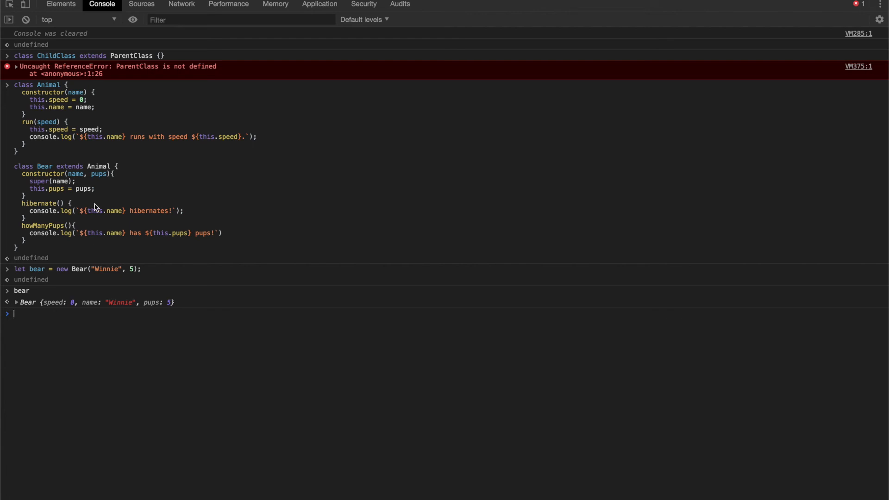
mouse_move(48, 217)
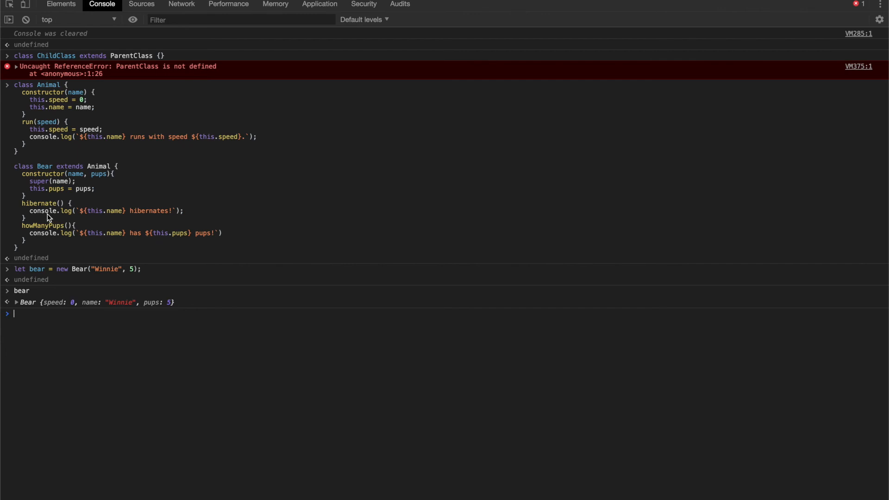
mouse_move(41, 316)
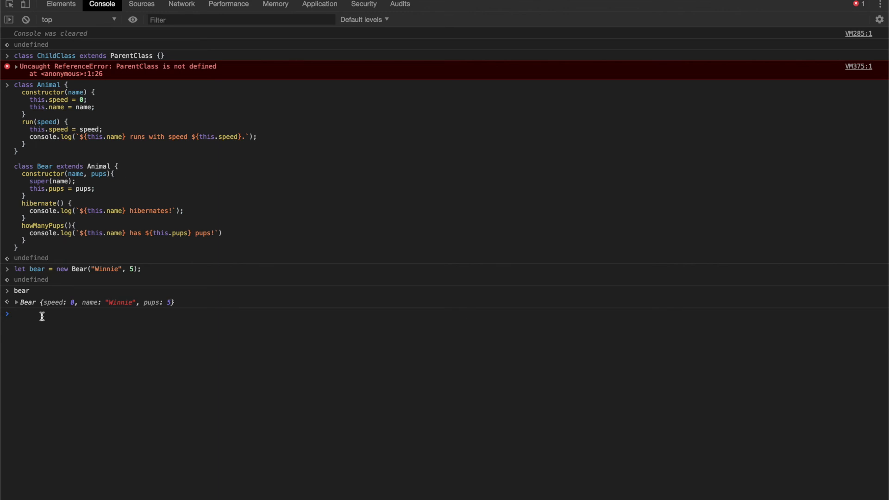
Step: Call bear.run(1) so the console logs "Winnie runs with speed 1."
type("bear")
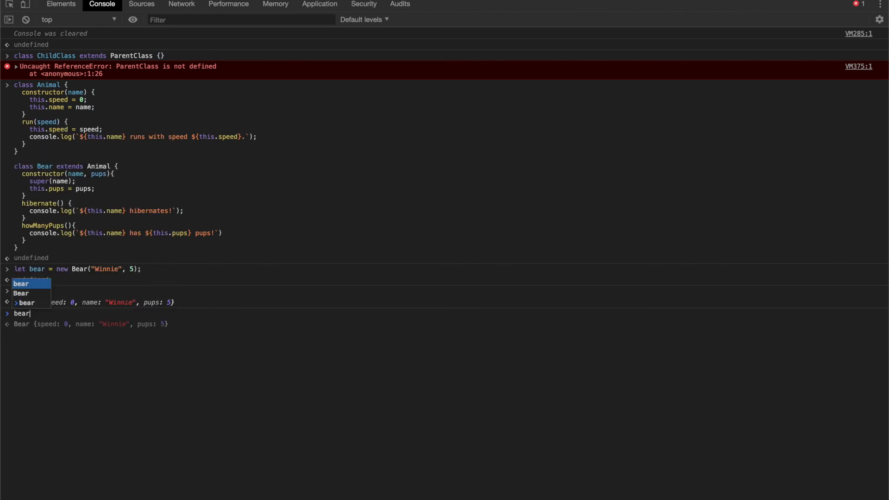
type("bear.rune")
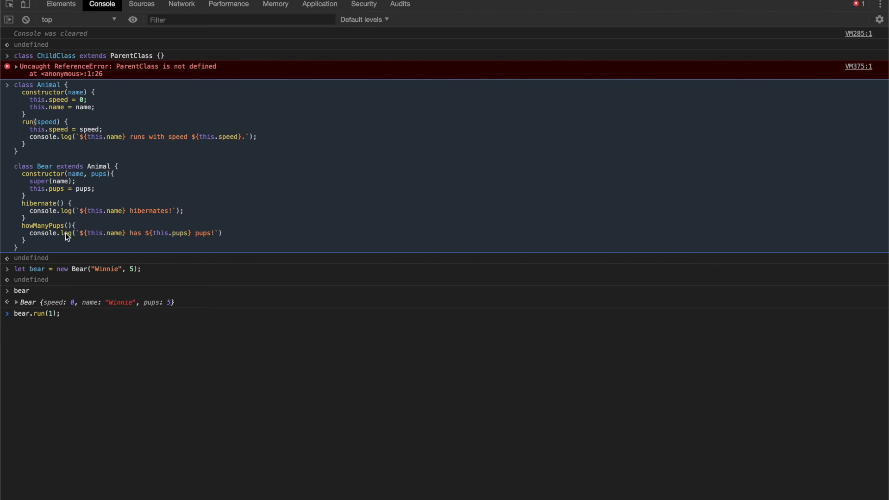
key("Return")
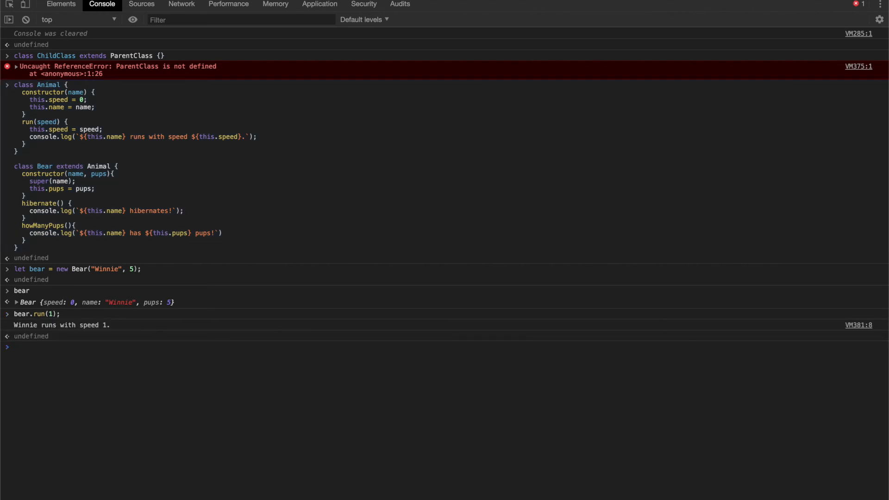
mouse_move(68, 198)
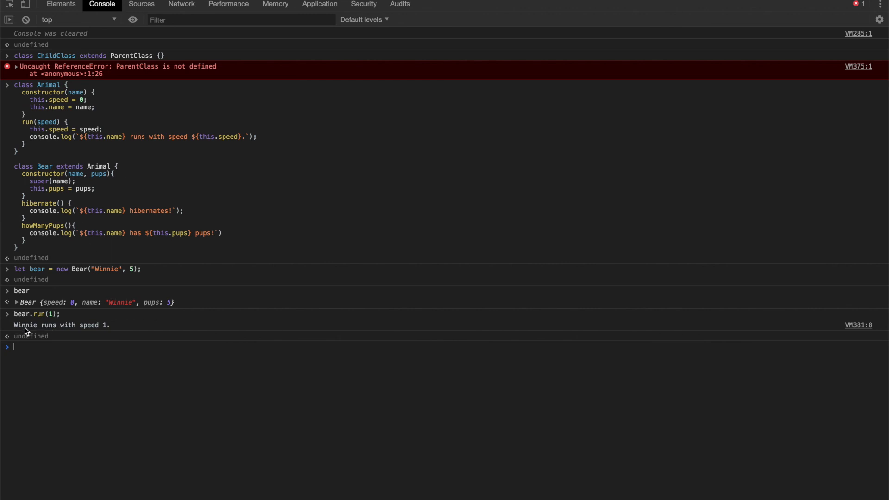
mouse_move(107, 371)
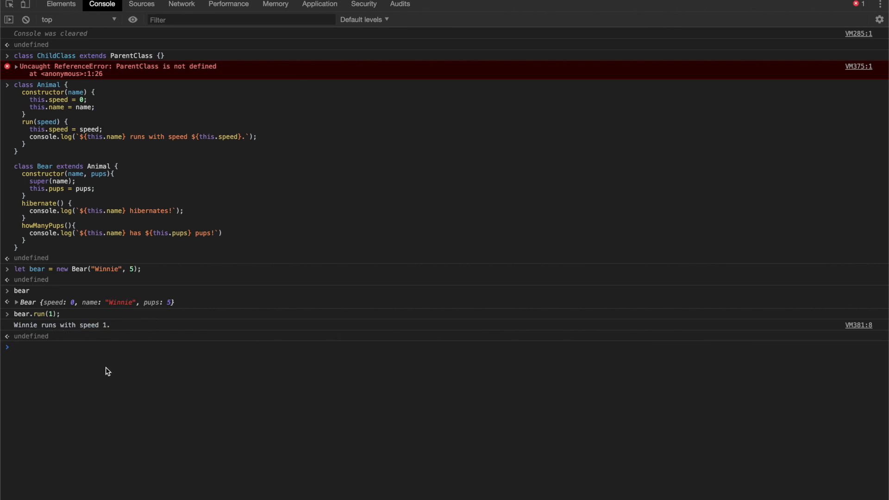
Step: Call bear.hibernate() logging "Winnie hibernates!", then evaluate bear again
type("bear.hibernate();")
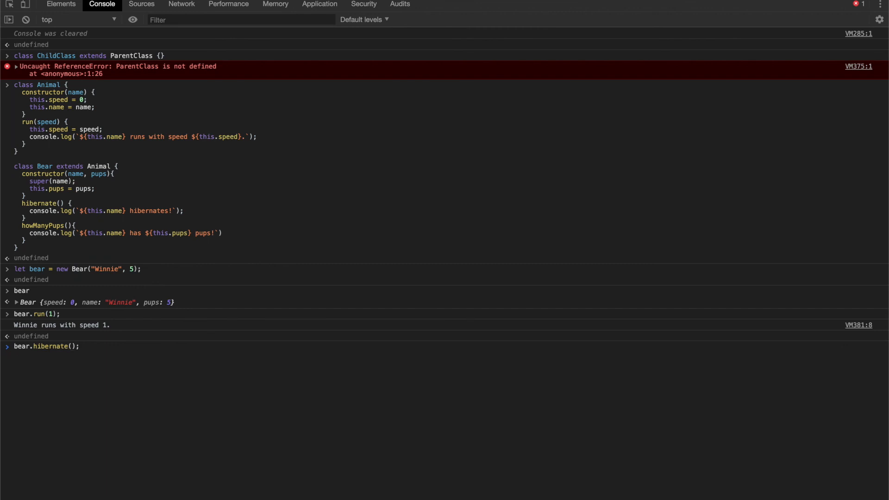
key("Return")
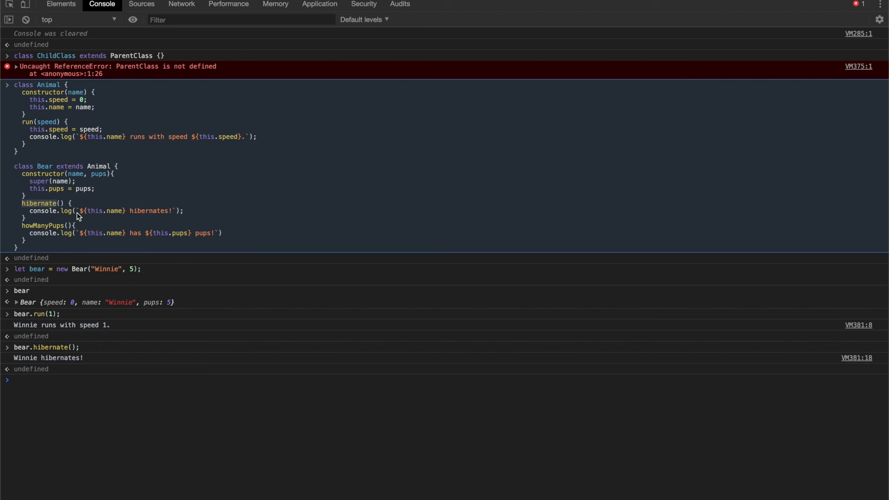
mouse_move(61, 197)
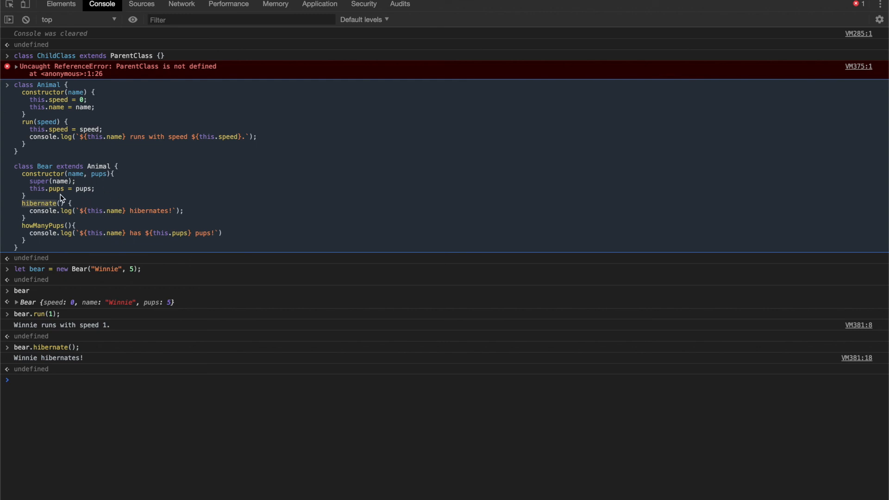
type("bear")
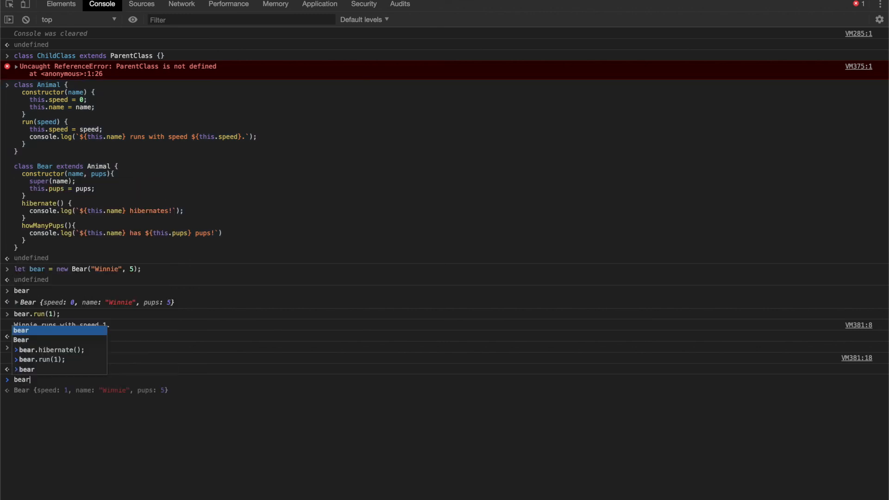